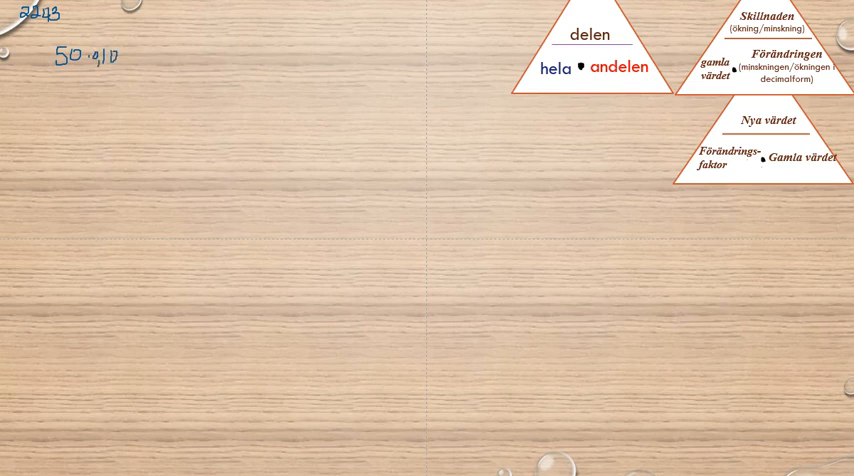
pyautogui.write('+')
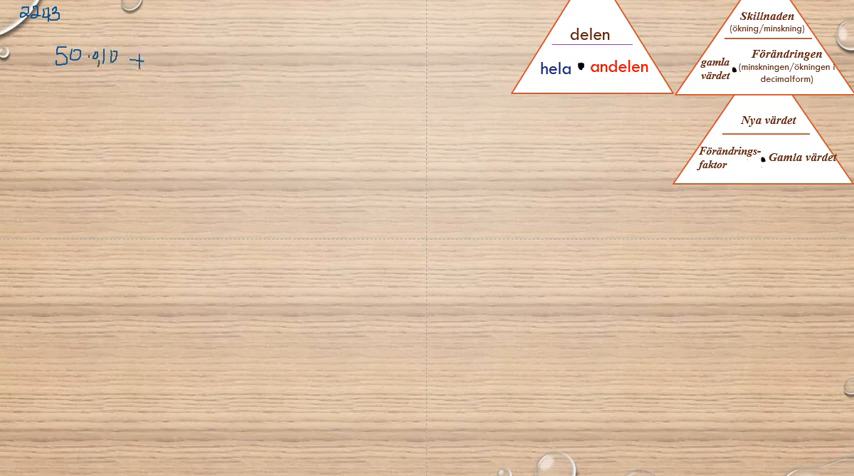
pyautogui.write('100')
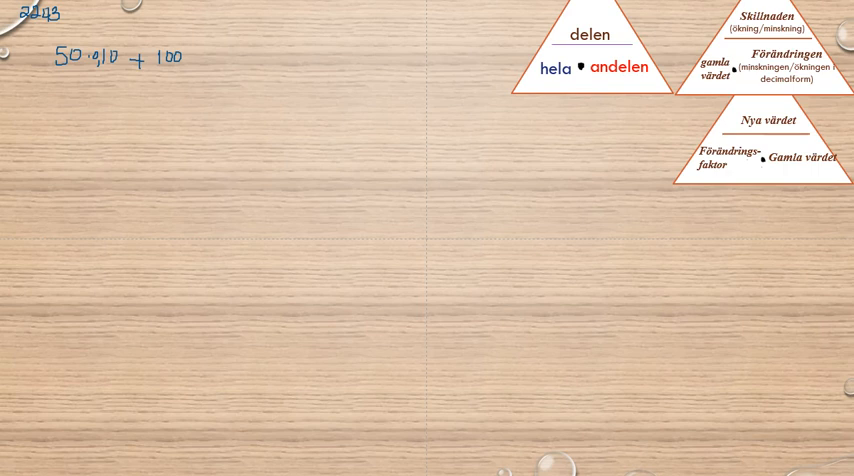
pyautogui.write('·0,2')
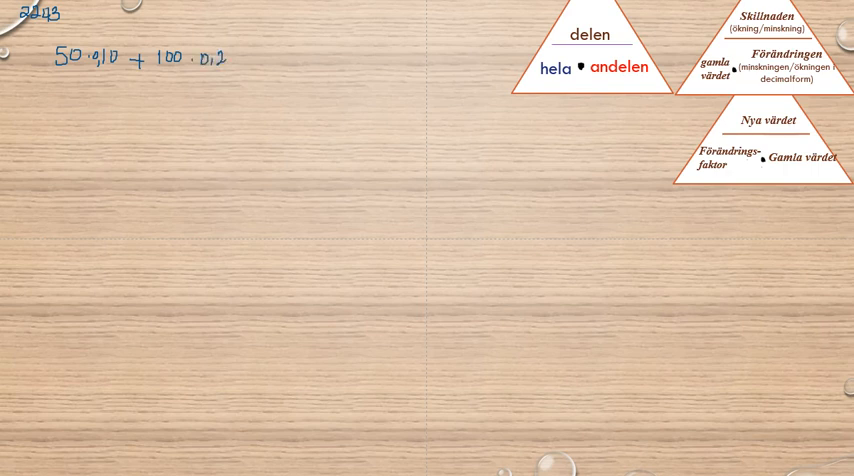